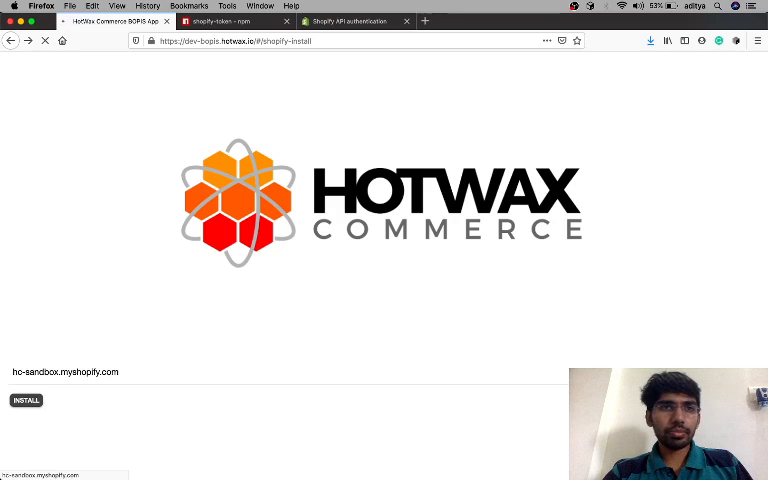
- Scroll down through the current documentation page to read its remaining sections
{"action": "left_click", "coordinate": [24, 400]}
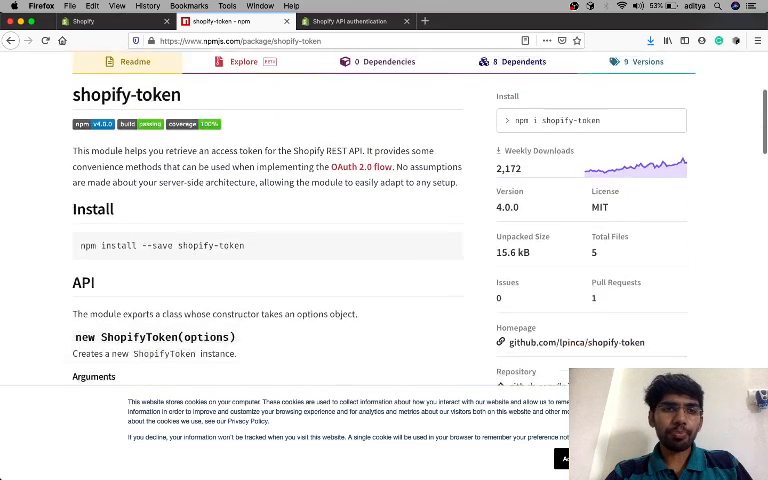
{"action": "scroll", "scroll_direction": "down", "scroll_amount": 3}
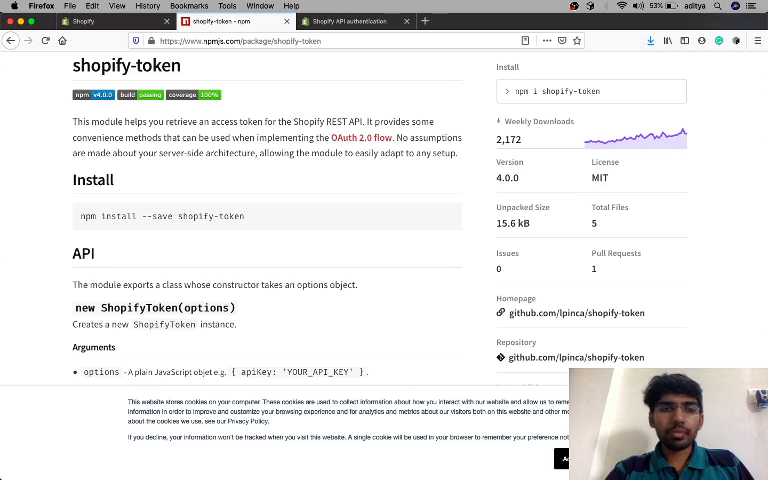
{"action": "scroll", "scroll_direction": "down", "scroll_amount": 3}
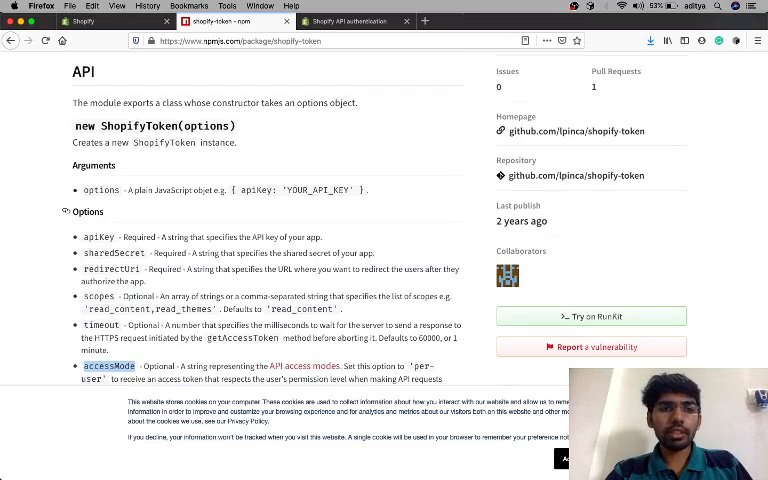
{"action": "scroll", "scroll_direction": "down", "scroll_amount": 3}
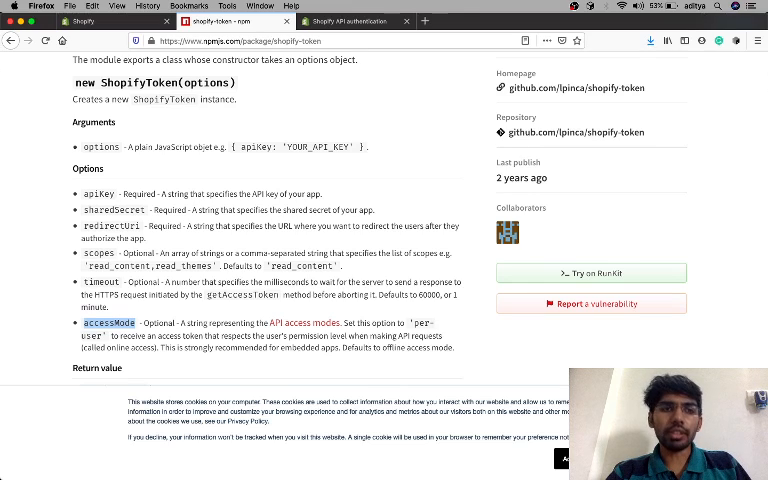
{"action": "scroll", "scroll_direction": "down", "scroll_amount": 3}
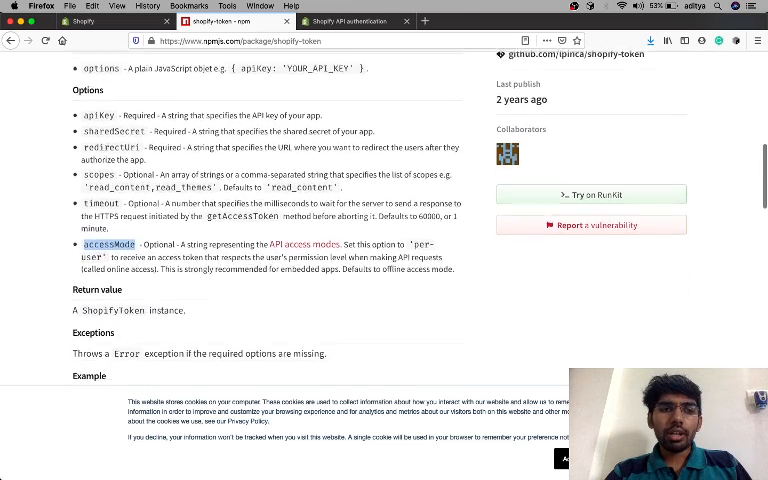
{"action": "scroll", "scroll_direction": "down", "scroll_amount": 3}
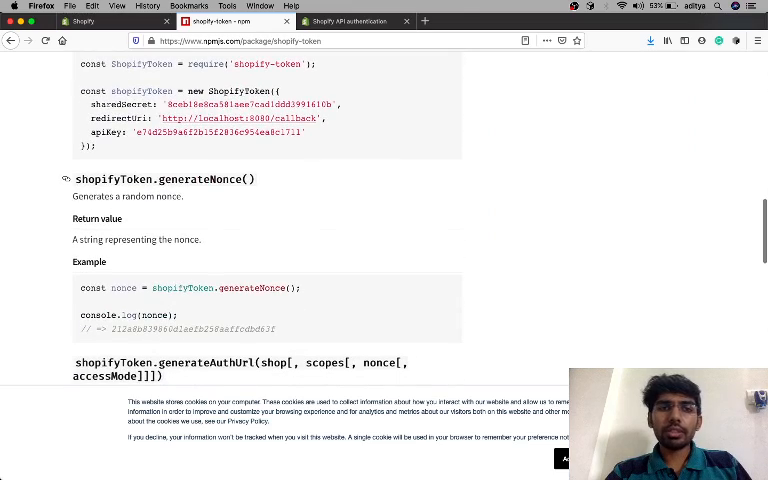
{"action": "scroll", "scroll_direction": "down", "scroll_amount": 3}
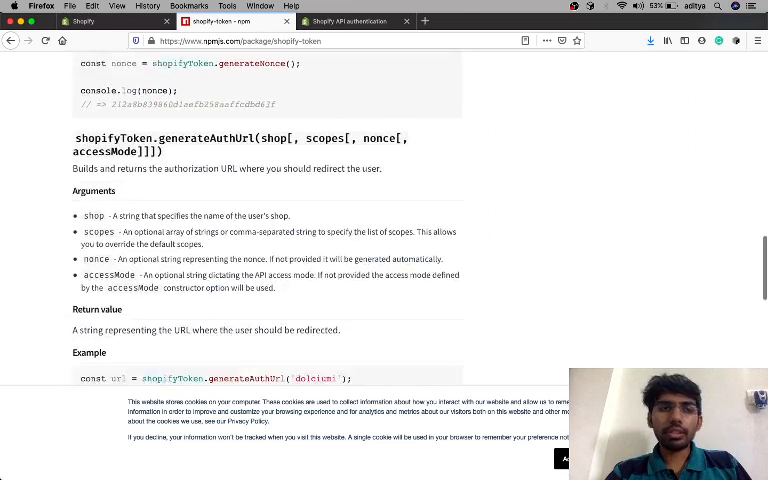
{"action": "scroll", "scroll_direction": "down", "scroll_amount": 3}
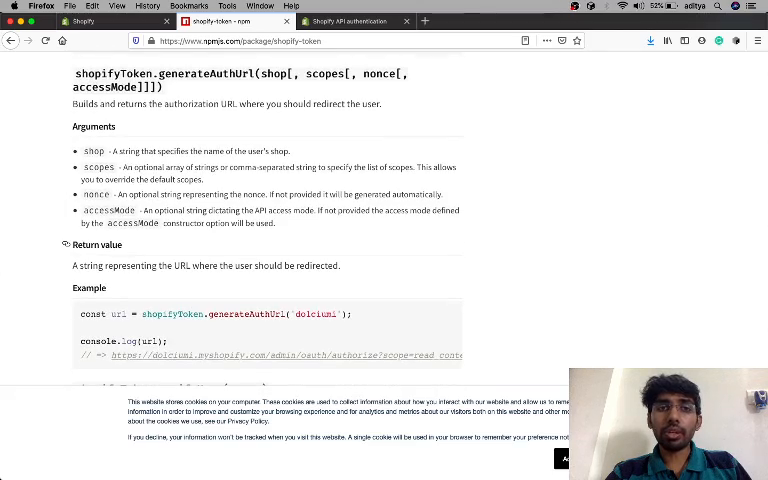
{"action": "scroll", "scroll_direction": "down", "scroll_amount": 3}
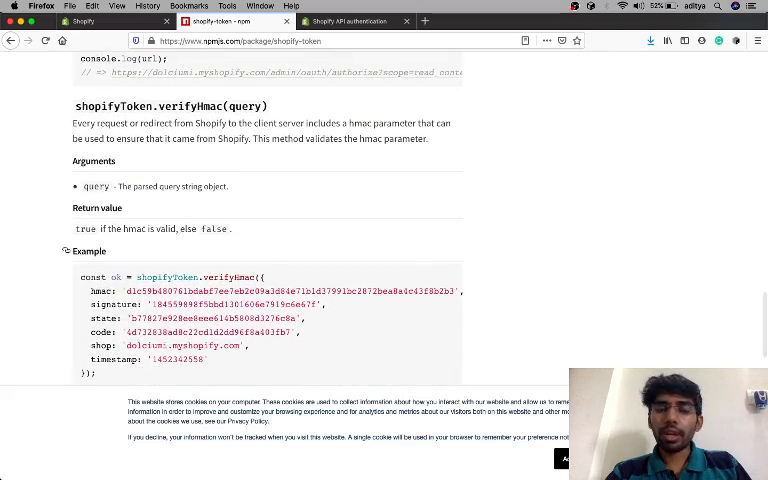
{"action": "scroll", "scroll_direction": "down", "scroll_amount": 3}
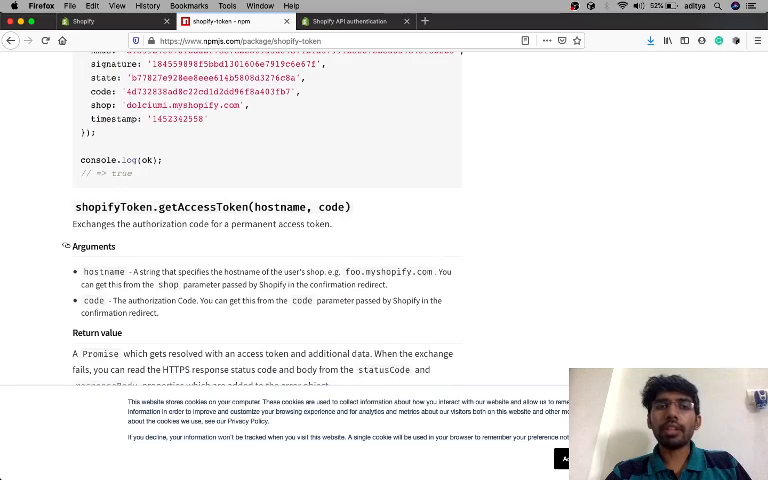
{"action": "scroll", "scroll_direction": "down", "scroll_amount": 3}
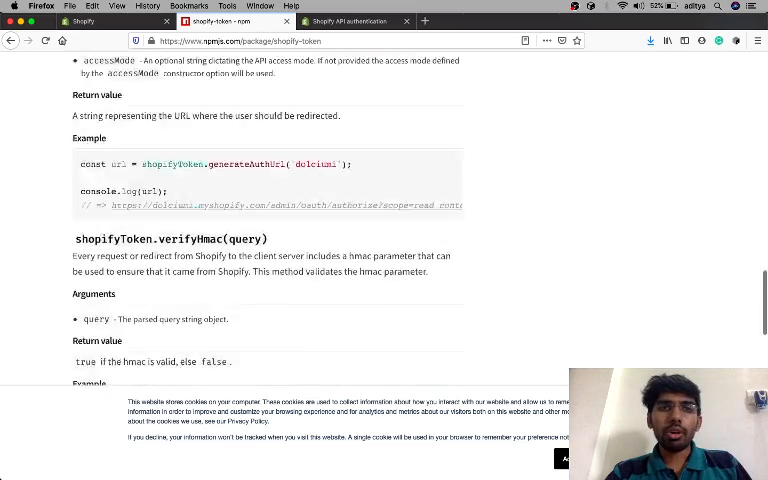
{"action": "scroll", "scroll_direction": "up", "scroll_amount": 3}
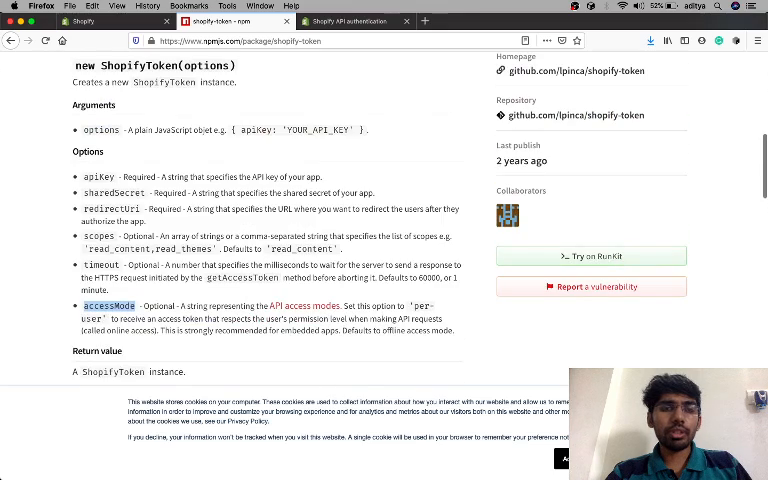
{"action": "scroll", "scroll_direction": "down", "scroll_amount": 3}
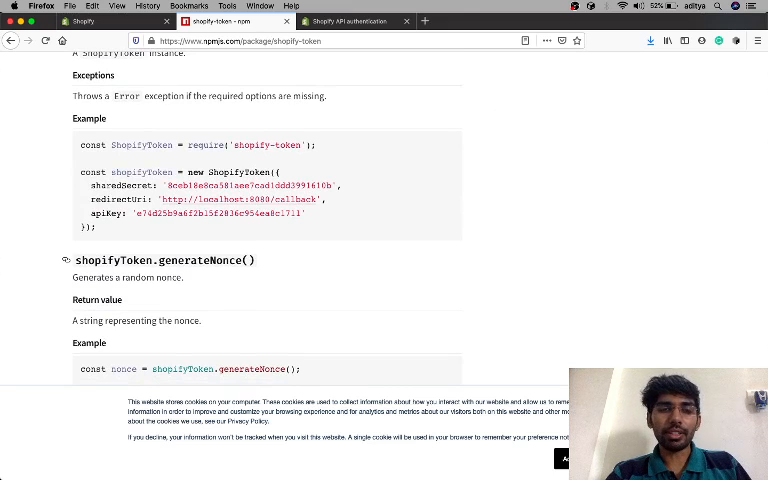
{"action": "scroll", "scroll_direction": "down", "scroll_amount": 3}
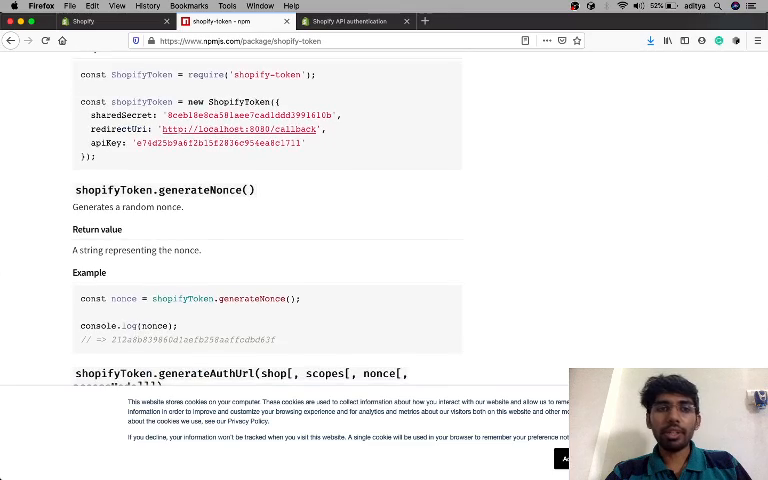
{"action": "scroll", "scroll_direction": "down", "scroll_amount": 3}
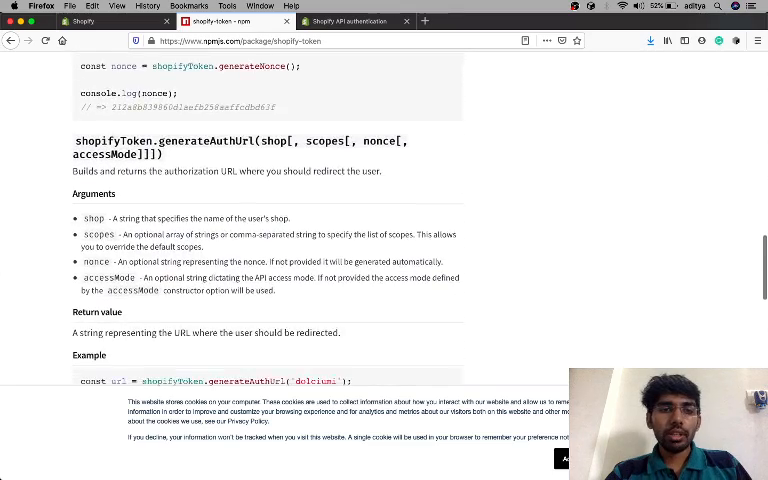
{"action": "scroll", "scroll_direction": "down", "scroll_amount": 3}
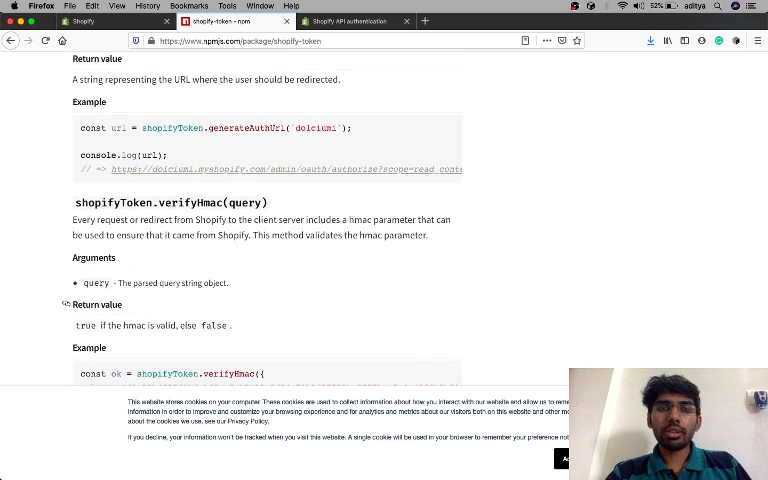
{"action": "scroll", "scroll_direction": "down", "scroll_amount": 3}
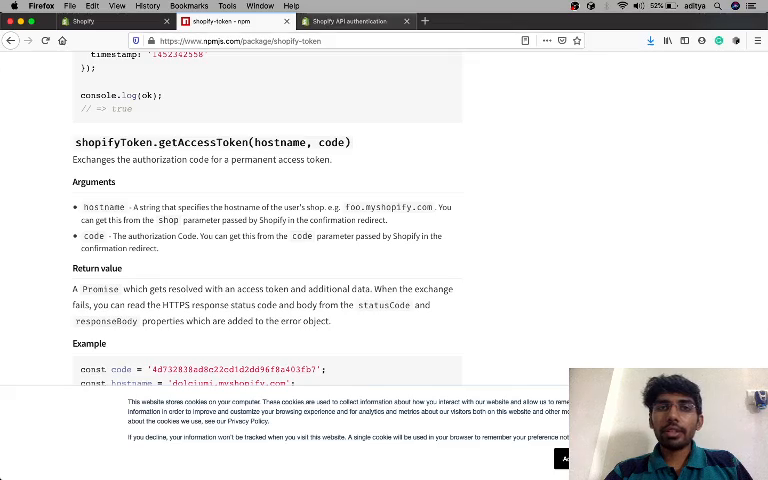
- Switch to the Shopify API Authentication tab and read the online and offline access modes down to the Tools list
{"action": "left_click", "coordinate": [350, 20]}
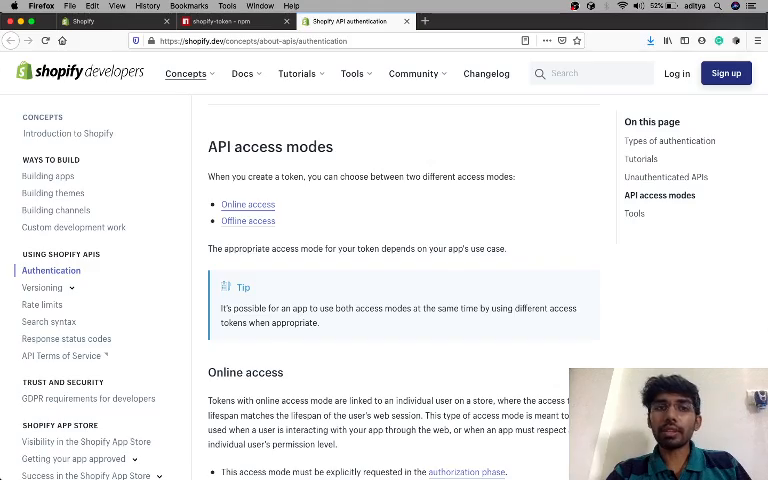
{"action": "scroll", "scroll_direction": "down", "scroll_amount": 3}
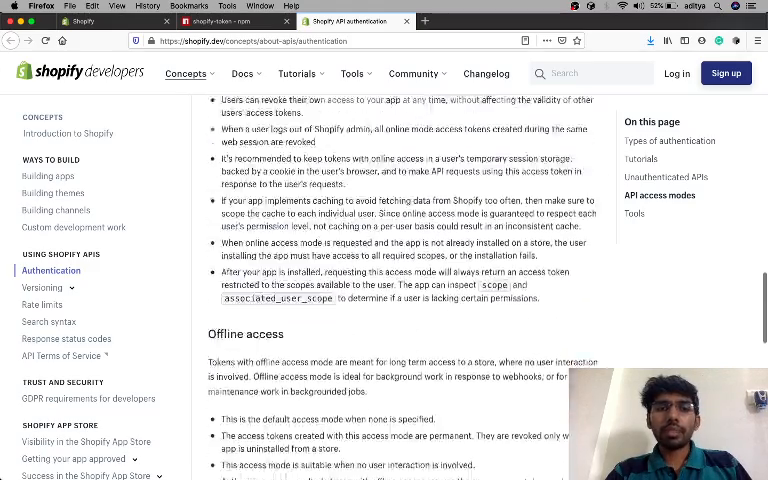
{"action": "scroll", "scroll_direction": "down", "scroll_amount": 3}
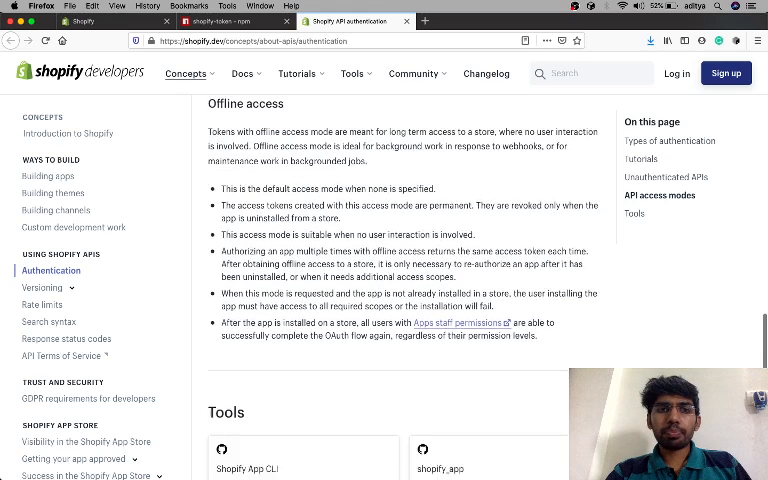
{"action": "scroll", "scroll_direction": "down", "scroll_amount": 3}
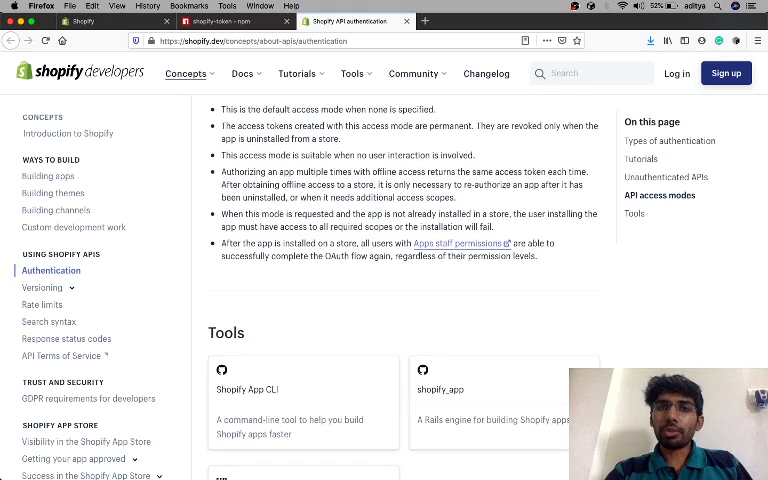